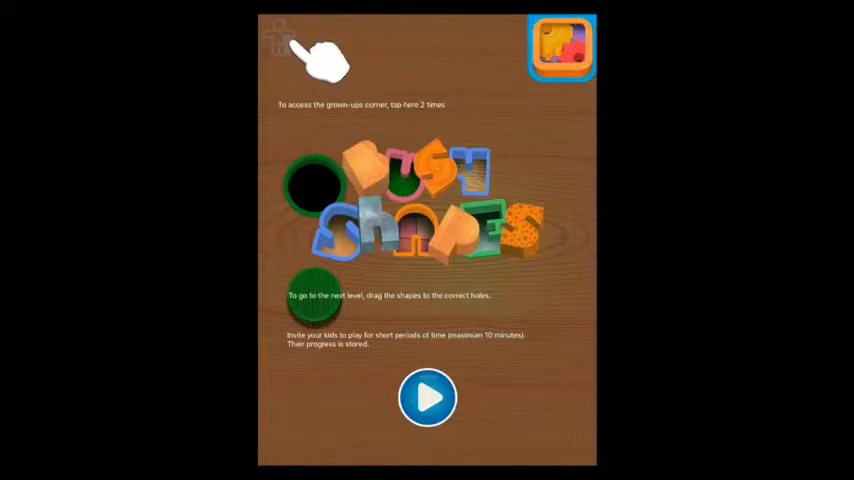
- Start the first level from the Busy Shapes title screen
left_click(427, 398)
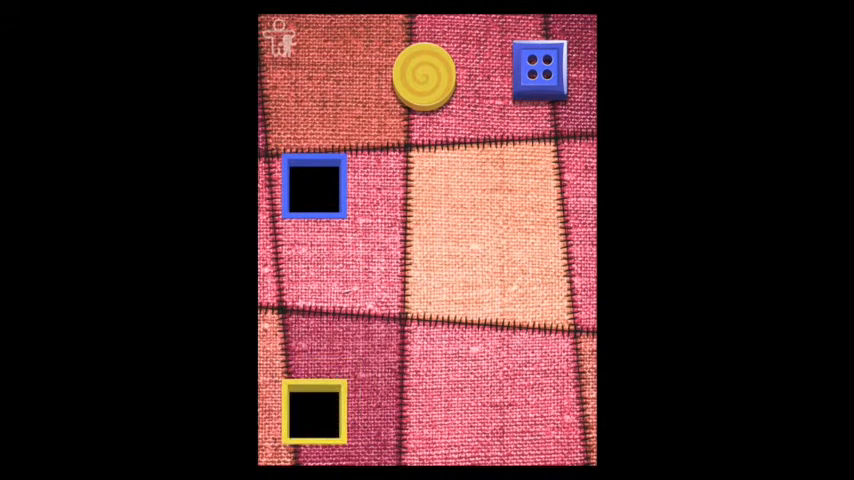
- Drop each shape, including the pink ball, into its matching hole across several levels
left_click_drag(542, 72, 314, 192)
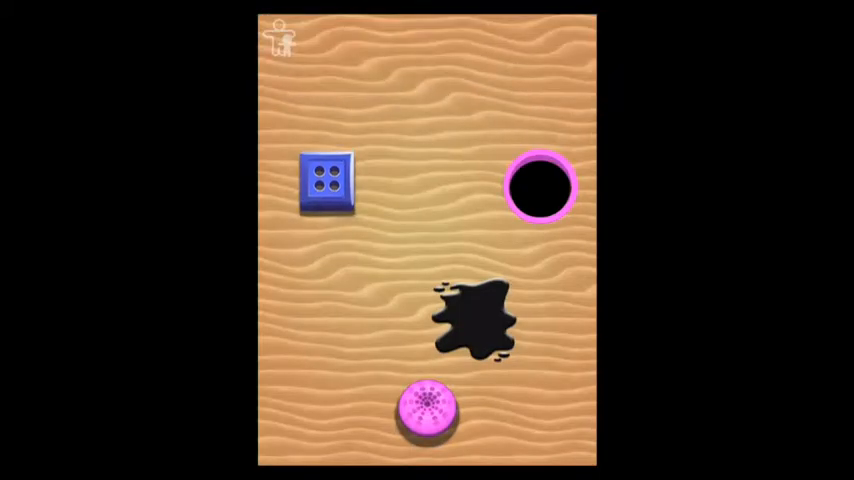
left_click_drag(428, 410, 473, 222)
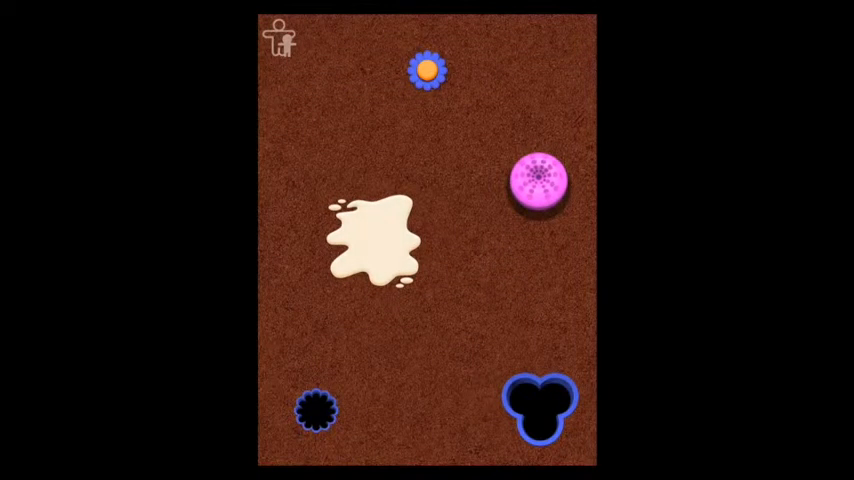
left_click_drag(428, 71, 458, 213)
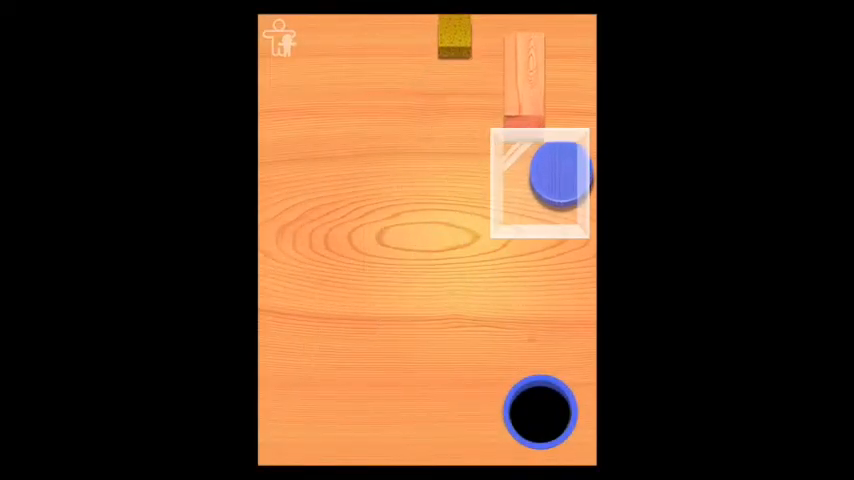
- Free the blue ball into the blue round hole and the sponge into the yellow square hole
left_click_drag(548, 175, 543, 410)
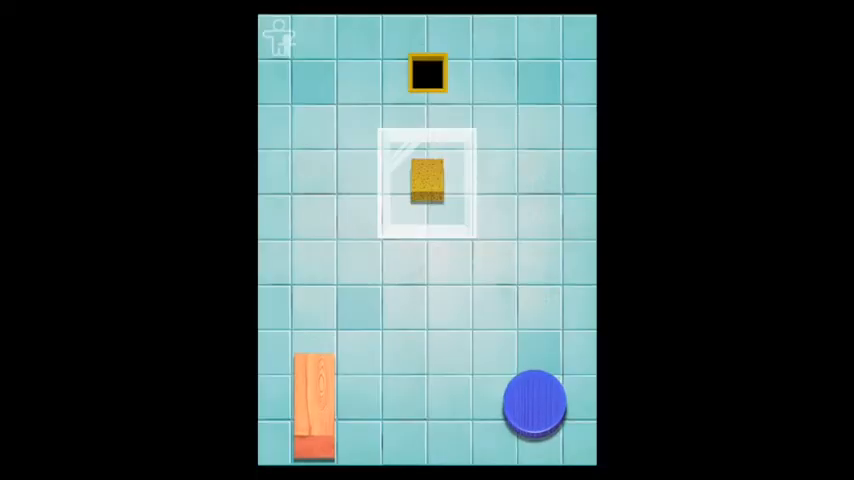
left_click_drag(314, 400, 427, 200)
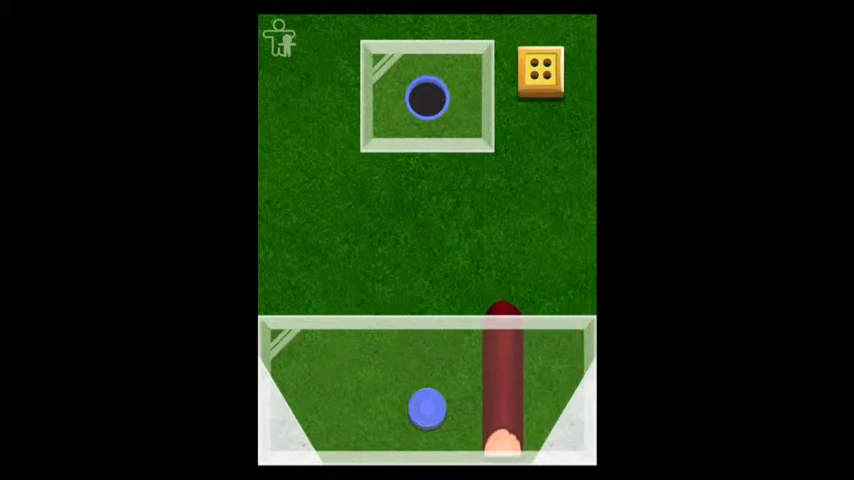
- Get the blue ball past the barrier into the blue hole and a red piece into the red square hole
left_click_drag(500, 400, 340, 390)
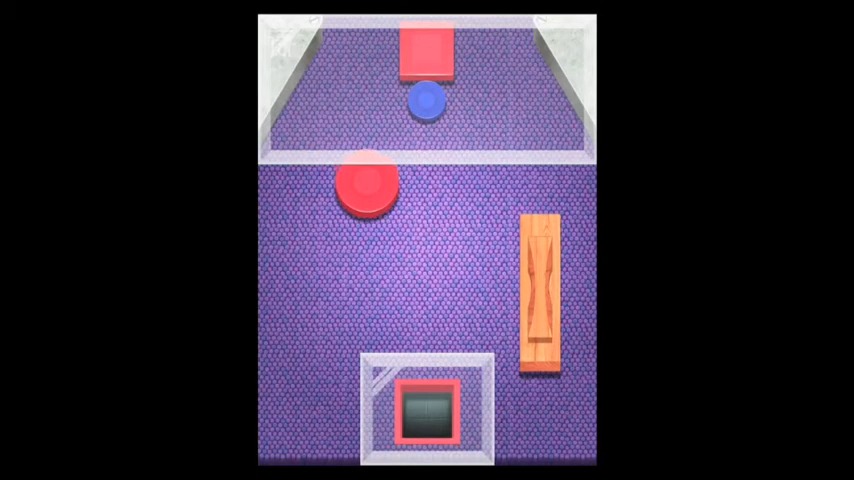
left_click_drag(543, 295, 503, 145)
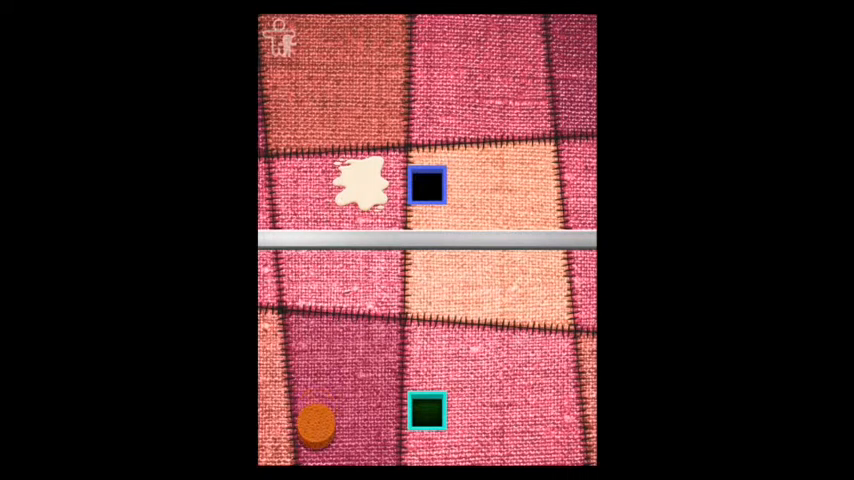
- Work the shapes down the board and drop the speckled square into the red square hole
left_click(427, 413)
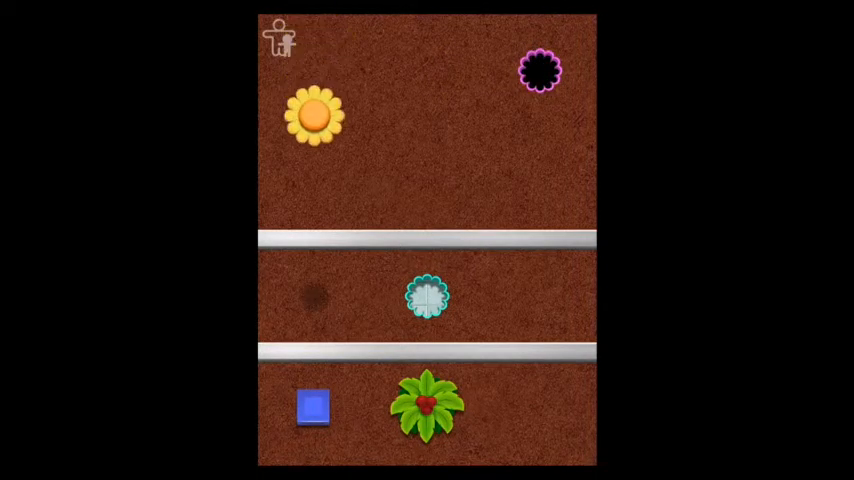
left_click_drag(315, 115, 315, 297)
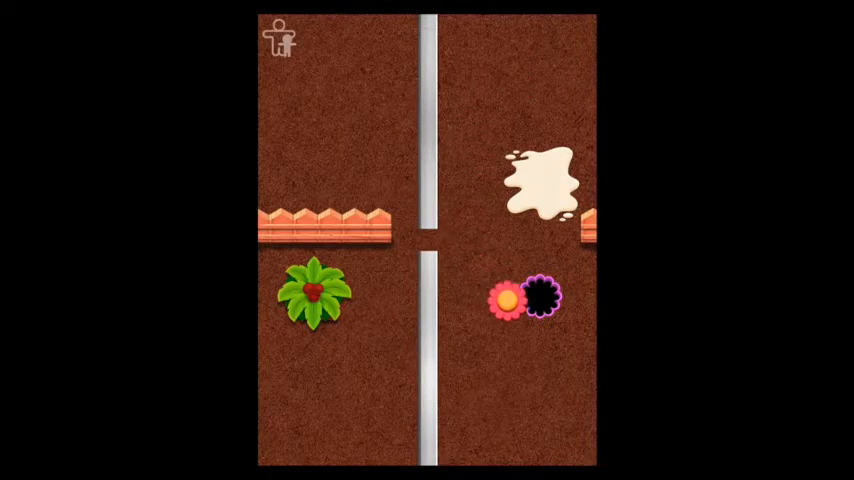
left_click_drag(505, 298, 312, 122)
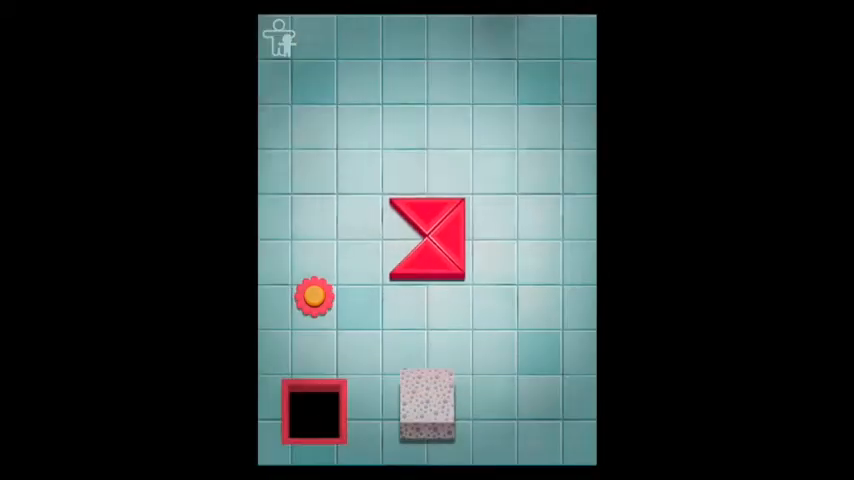
left_click_drag(423, 405, 313, 410)
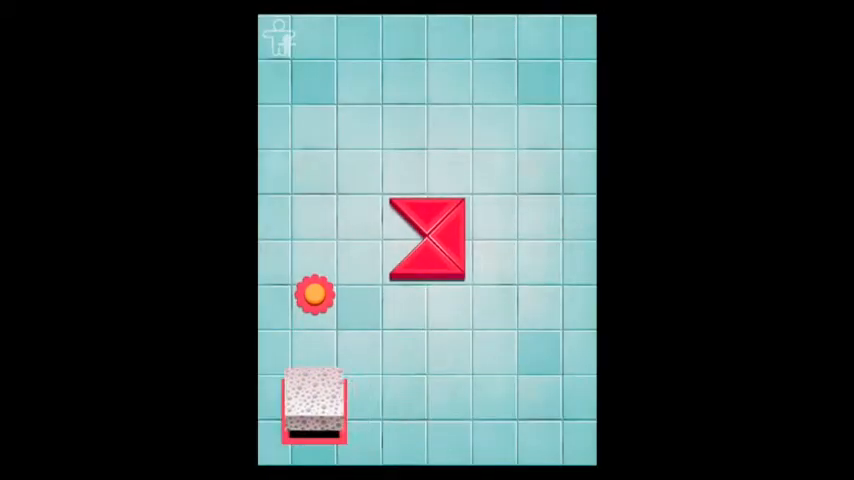
left_click_drag(313, 412, 371, 238)
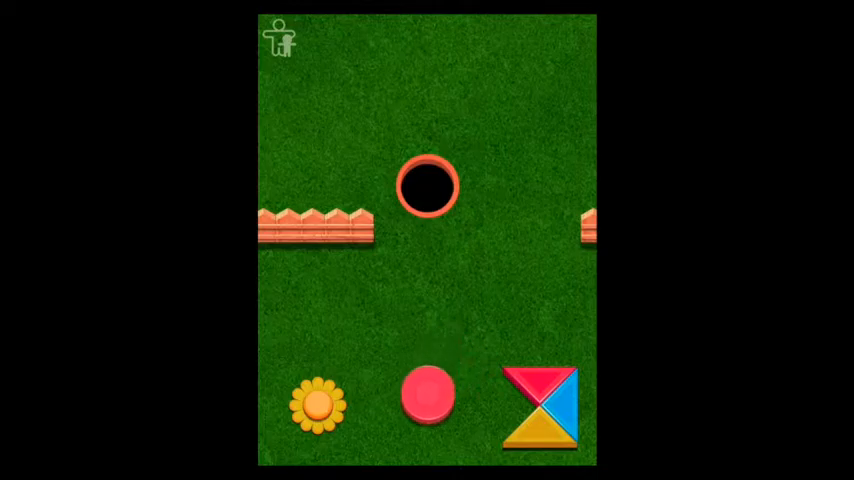
- Put the pink circle into the round hole and the flower into the flower-shaped hole
left_click_drag(428, 397, 428, 245)
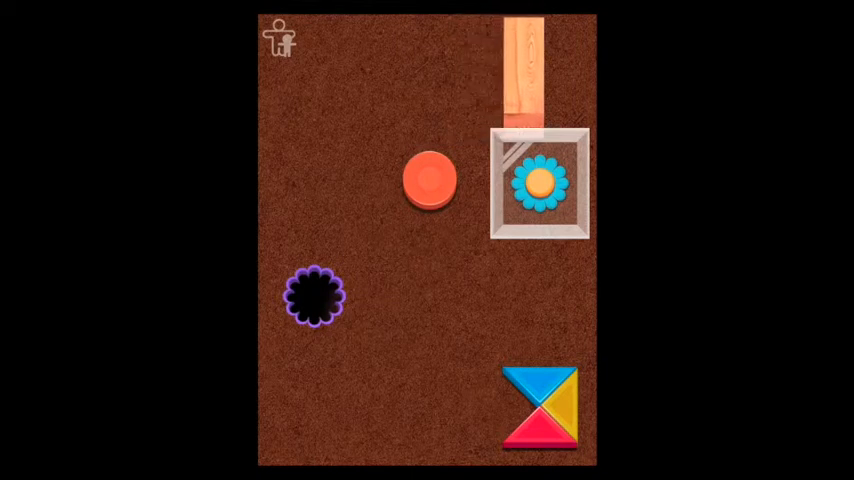
left_click_drag(540, 185, 552, 277)
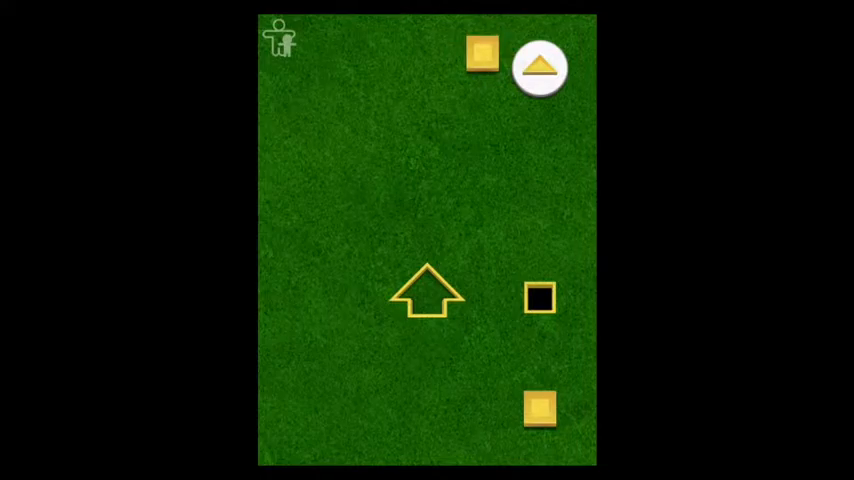
- Flip the arrow switches so the yellow, pink-routed and teal squares ride into their holes
left_click(540, 67)
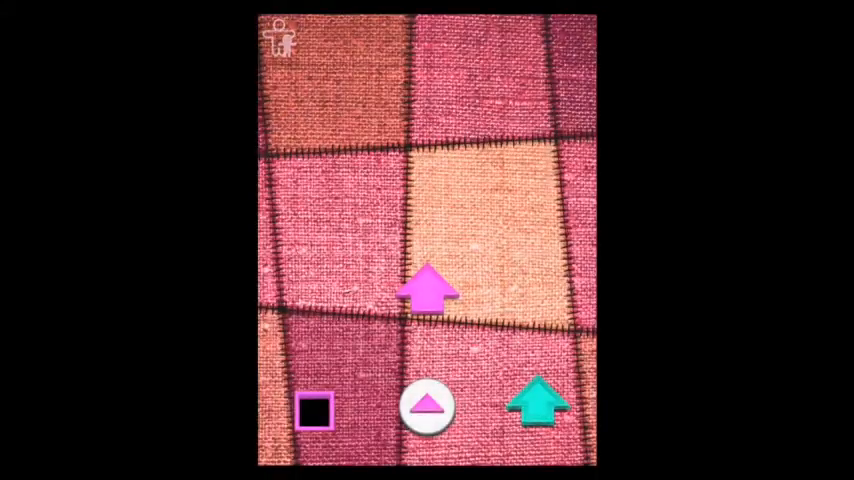
left_click(430, 406)
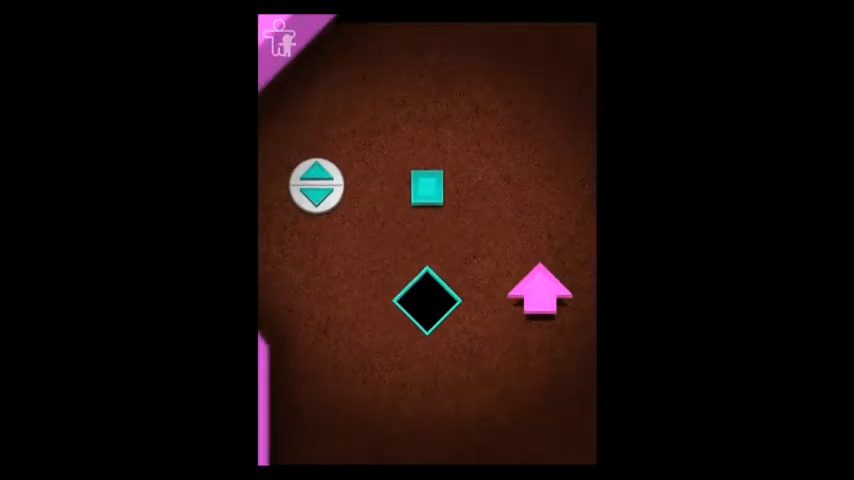
left_click(427, 298)
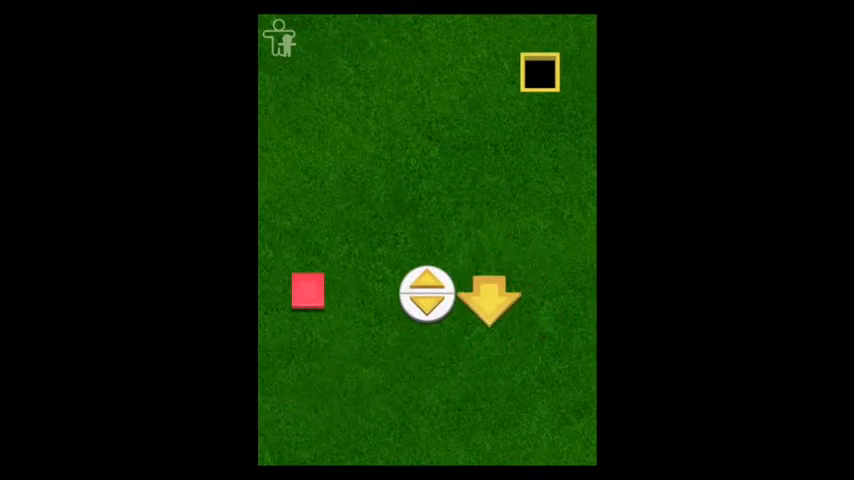
- Flip the up/down switch so the yellow arrow carries the square into the yellow hole
left_click(490, 298)
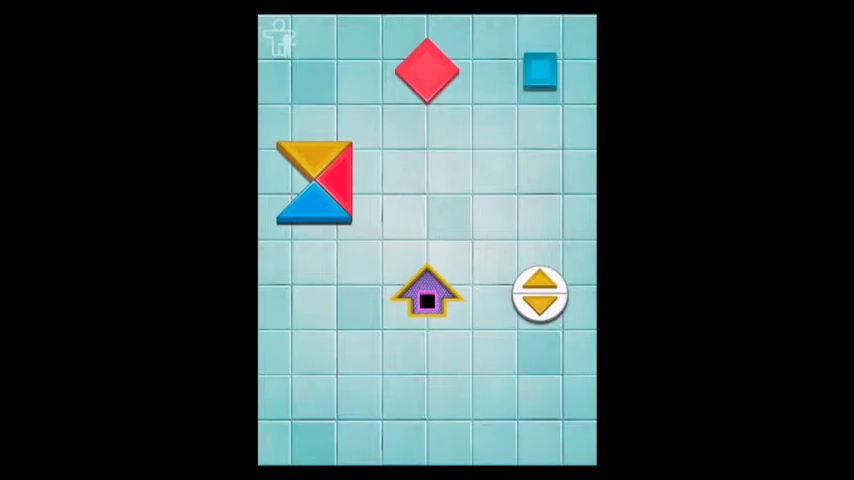
- Flip the tiled level's switch, then the grass level's switch to redirect the blue square
left_click(540, 293)
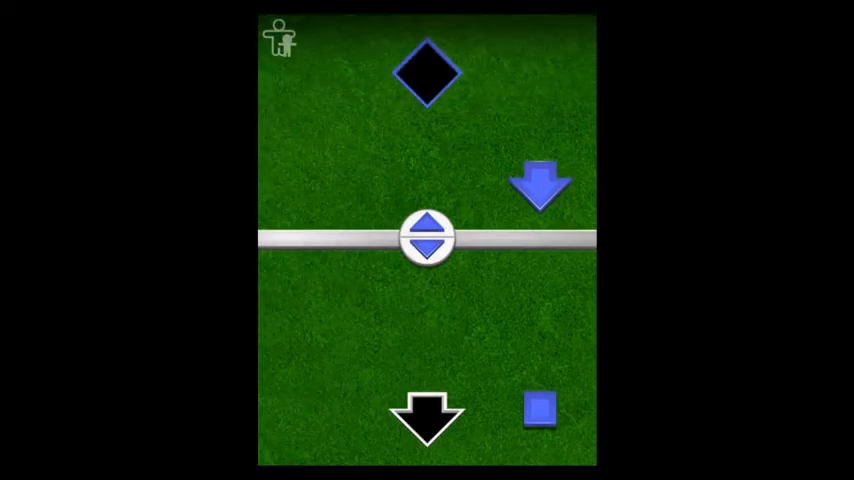
left_click(427, 417)
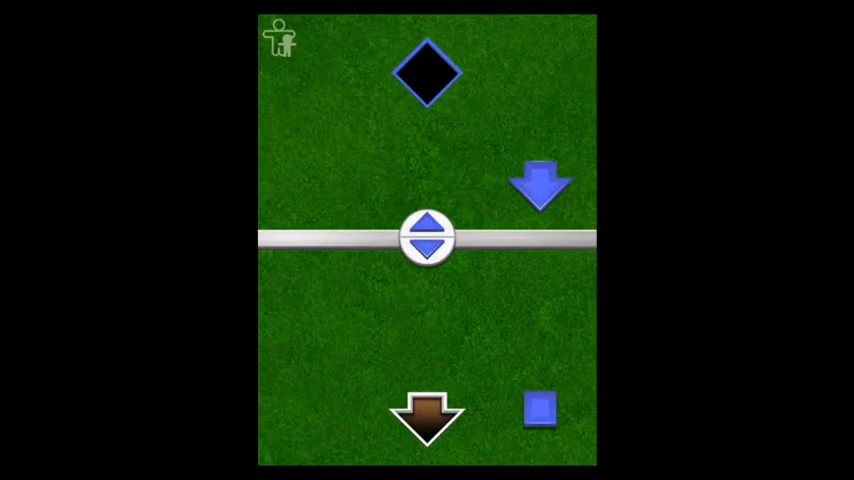